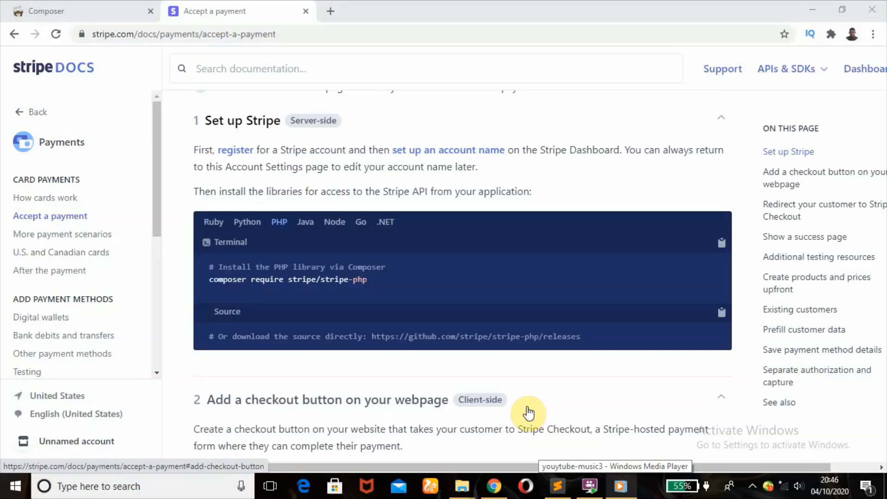
mouse_move(530, 408)
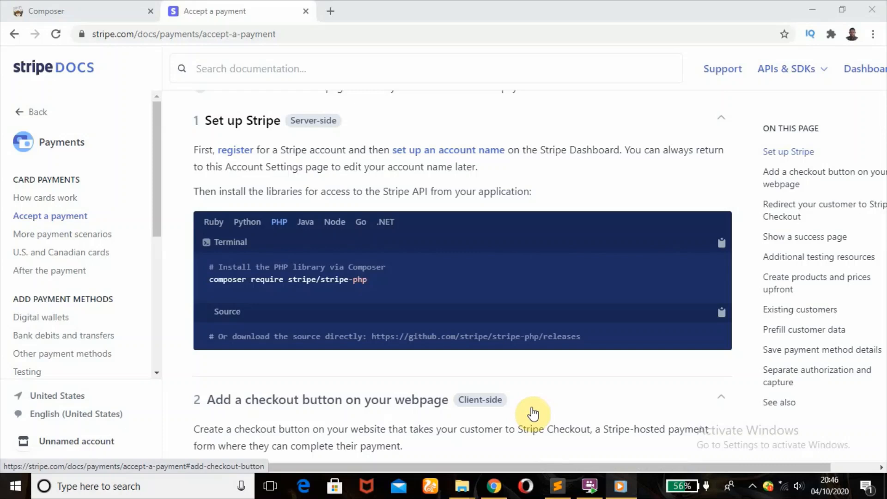
mouse_move(531, 418)
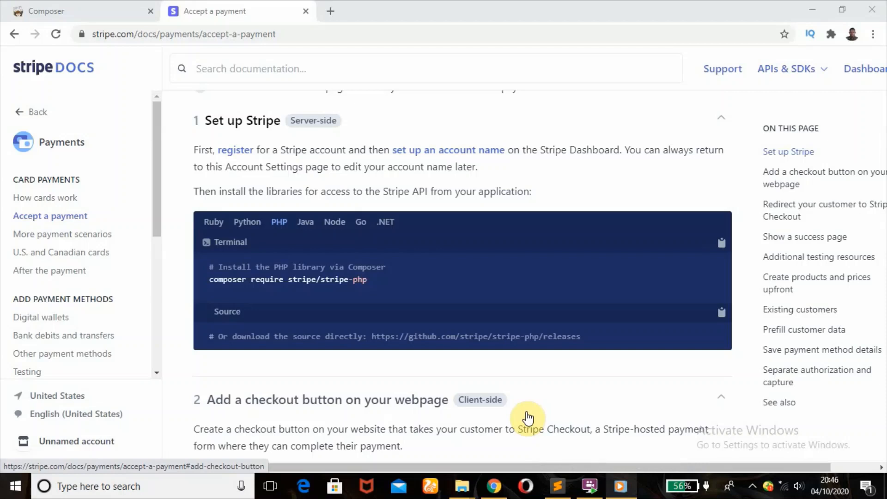
mouse_move(526, 415)
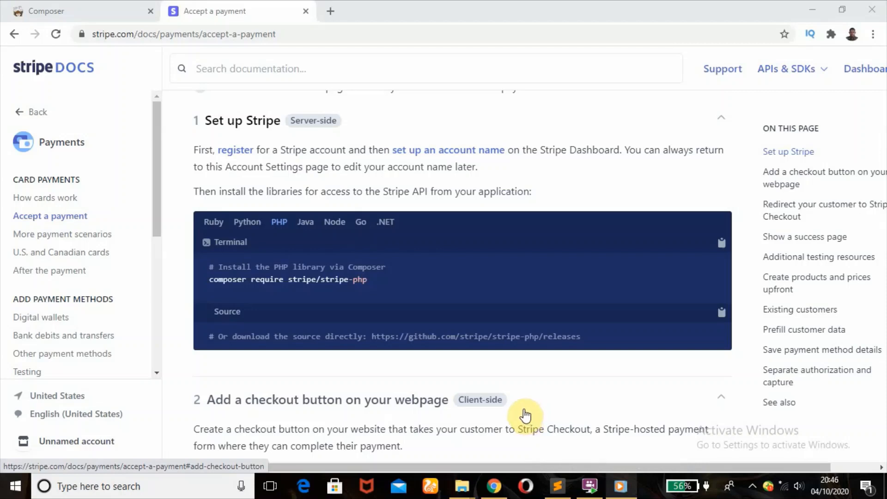
mouse_move(523, 413)
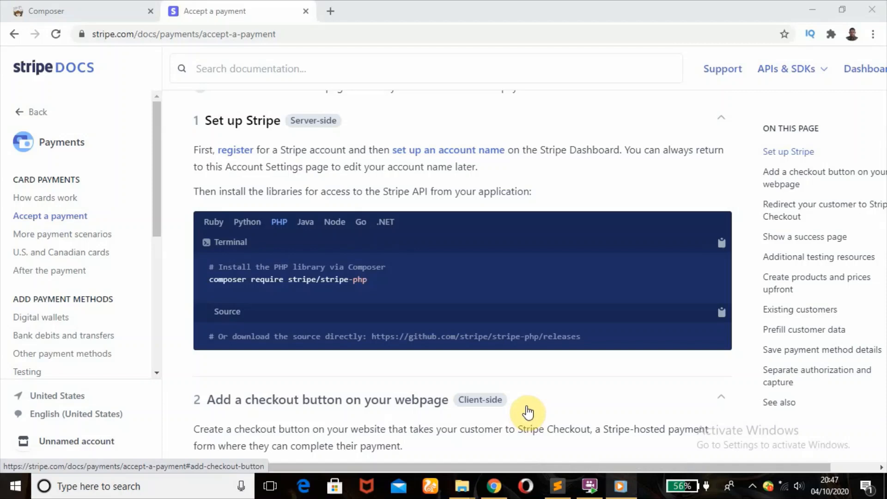
mouse_move(502, 300)
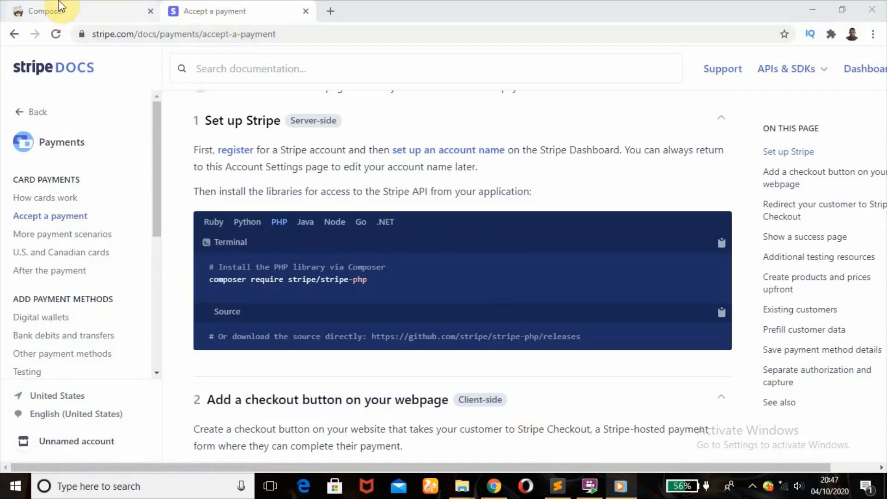
Step: Confirm Composer-Setup is in Downloads, then minimize Explorer to reveal the Composer download page
left_click(68, 11)
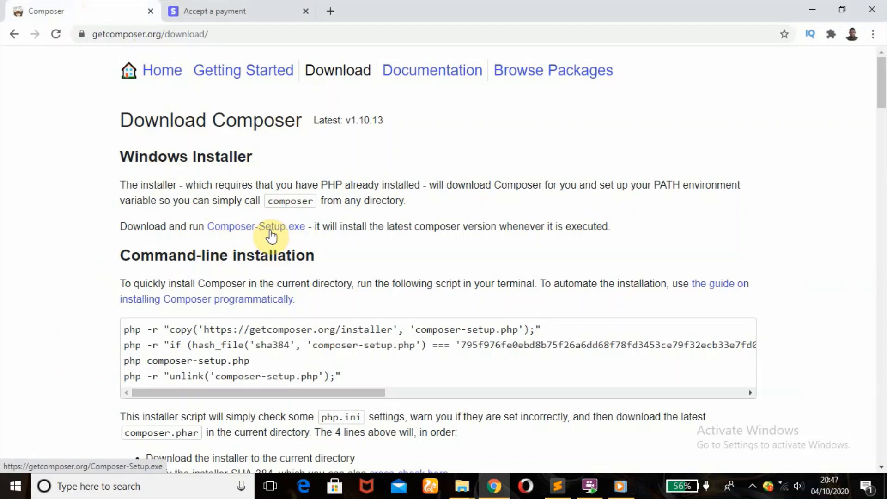
mouse_move(293, 242)
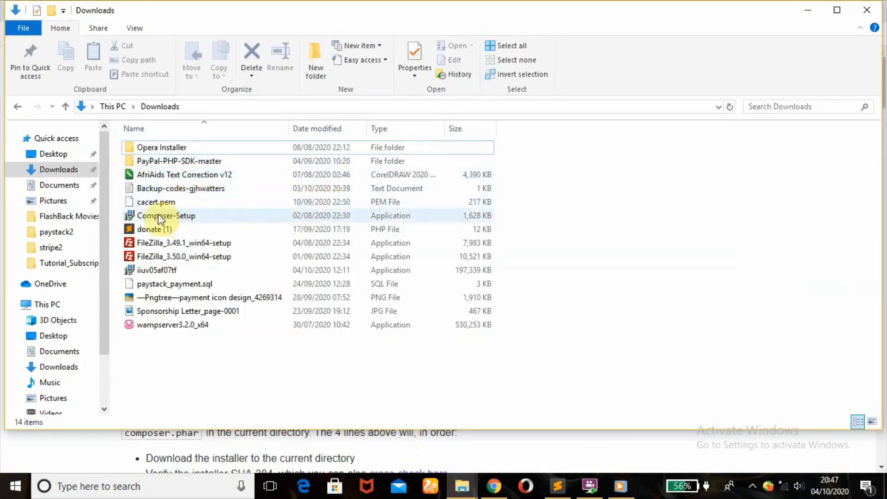
mouse_move(181, 217)
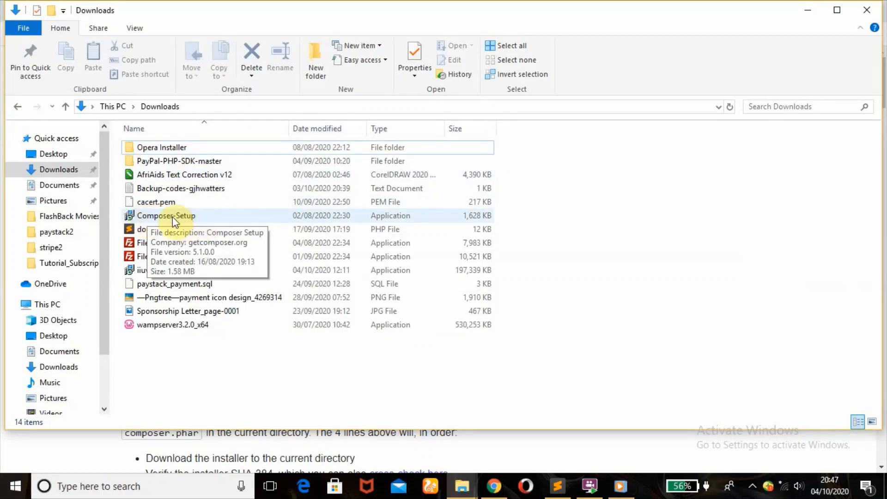
mouse_move(419, 232)
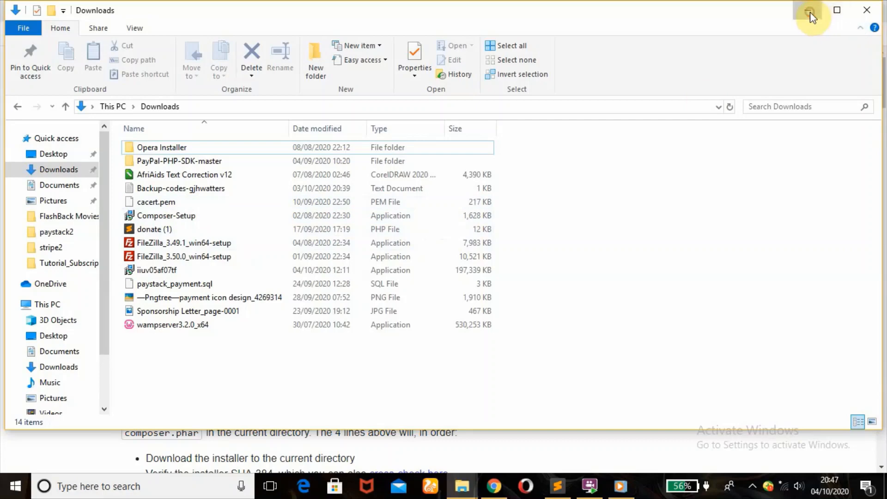
left_click(812, 10)
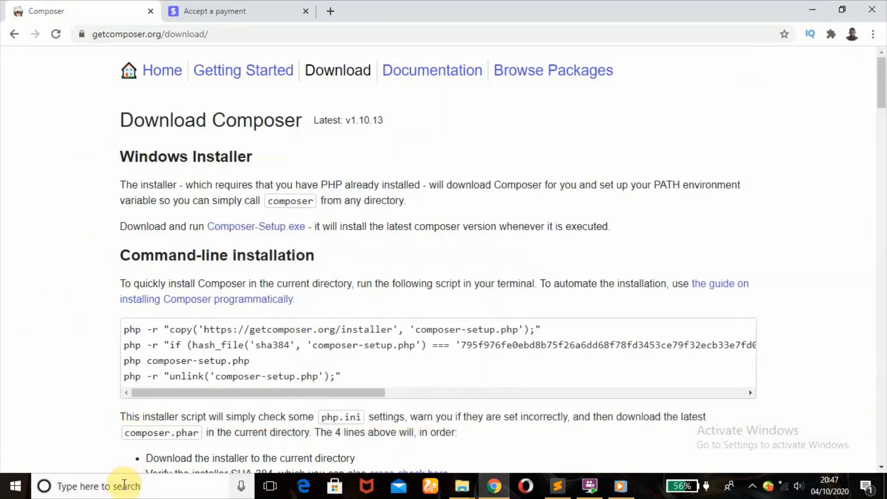
Step: Search the taskbar for cmd and launch Command Prompt from the results
left_click(102, 486)
type("cmd")
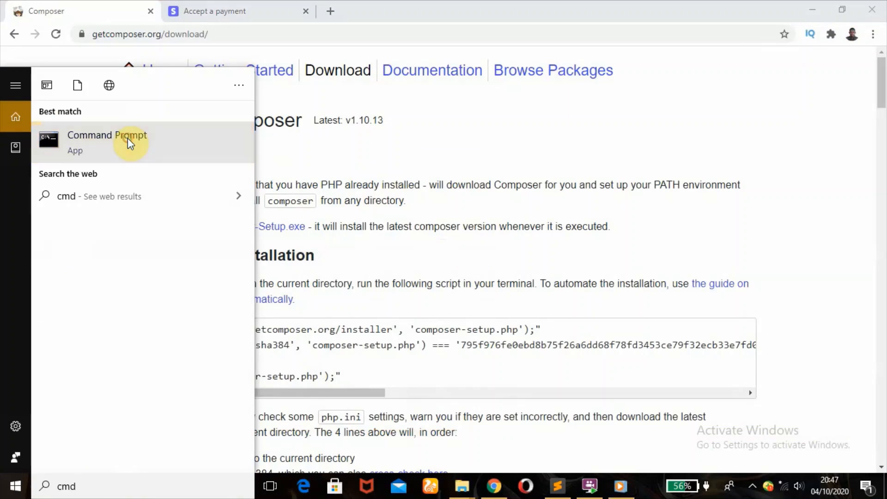
left_click(106, 142)
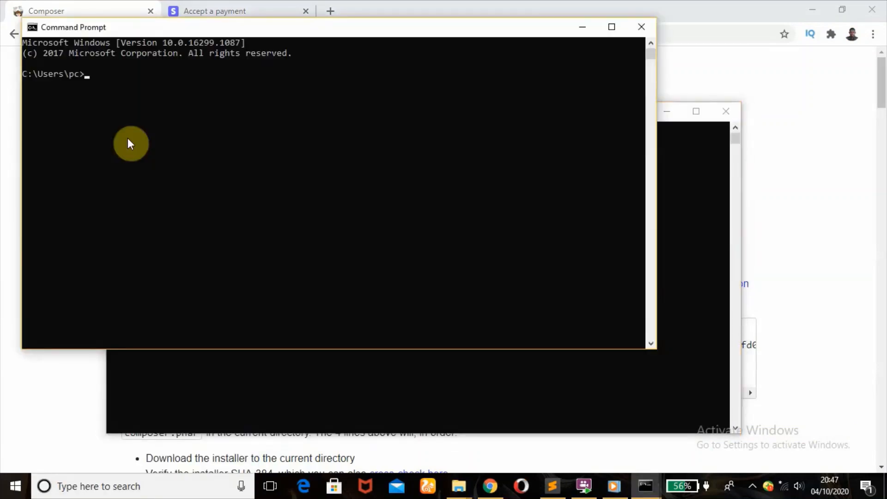
mouse_move(631, 27)
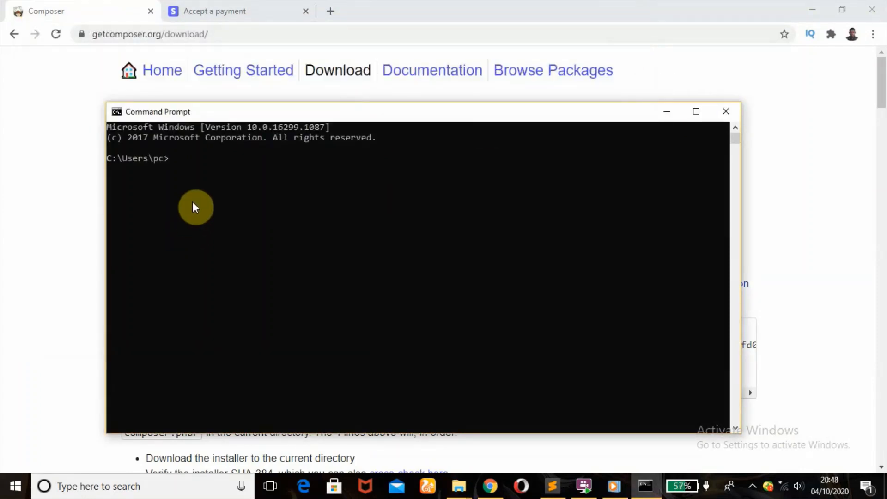
Step: Change the working directory to Documents with 'cd documents', then return to the Stripe payment docs
type("cd")
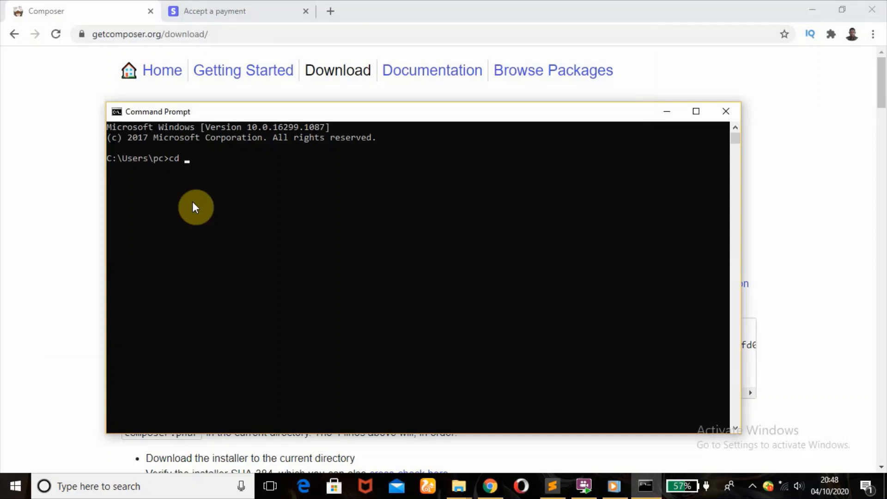
type("docu")
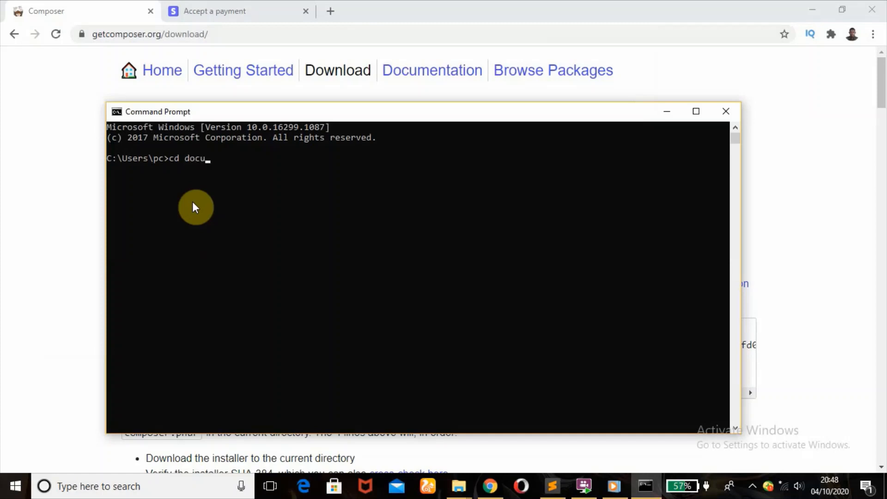
type("ments")
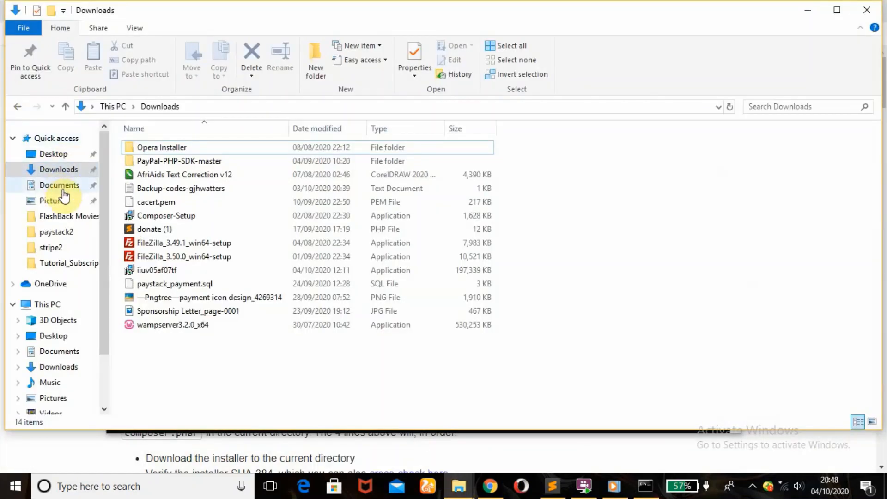
left_click(59, 185)
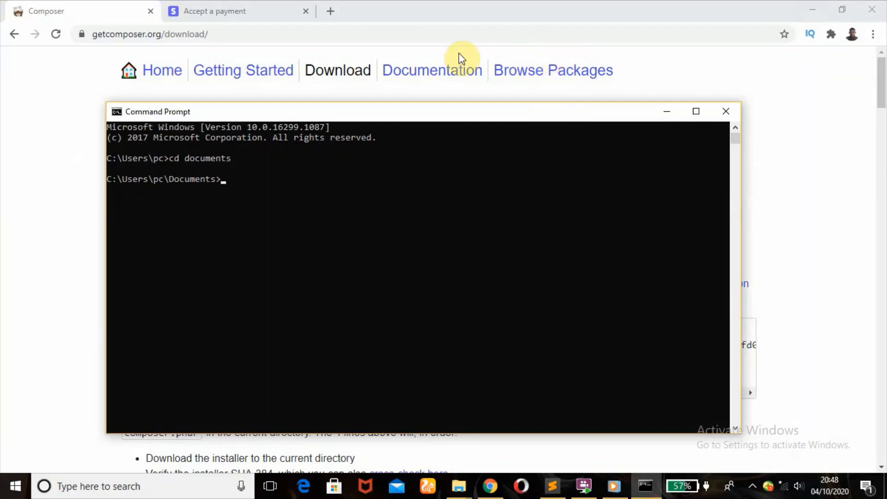
left_click(232, 10)
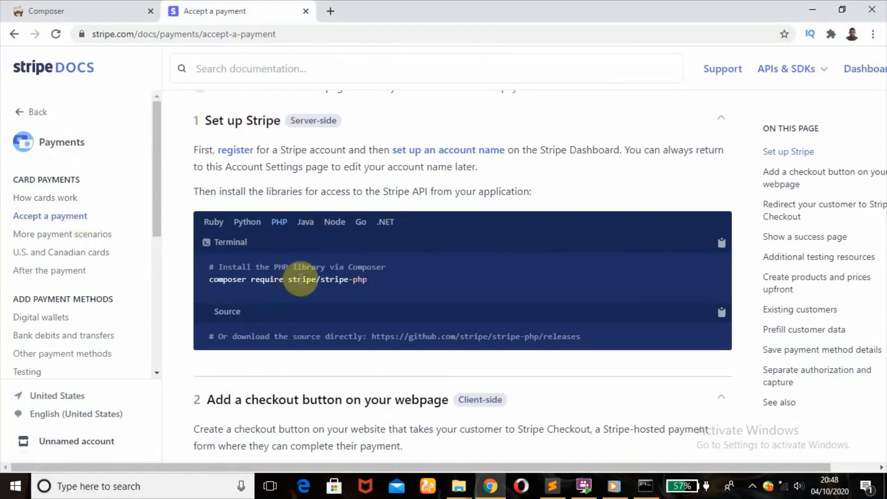
Step: Copy 'composer require stripe/stripe-php' from Stripe Docs and return to Command Prompt
right_click(300, 279)
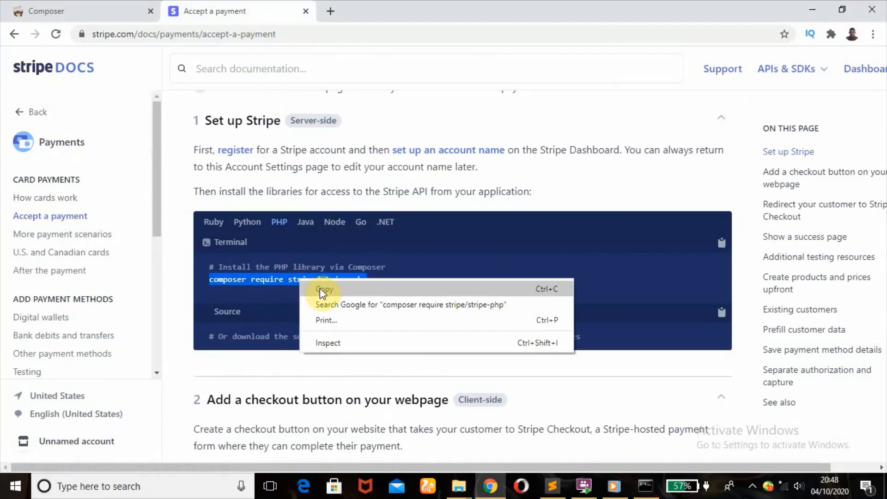
left_click(324, 289)
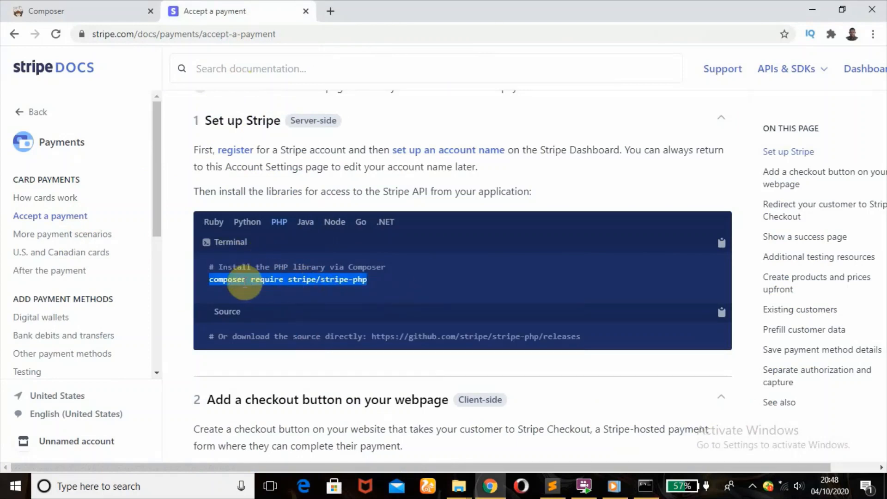
mouse_move(348, 286)
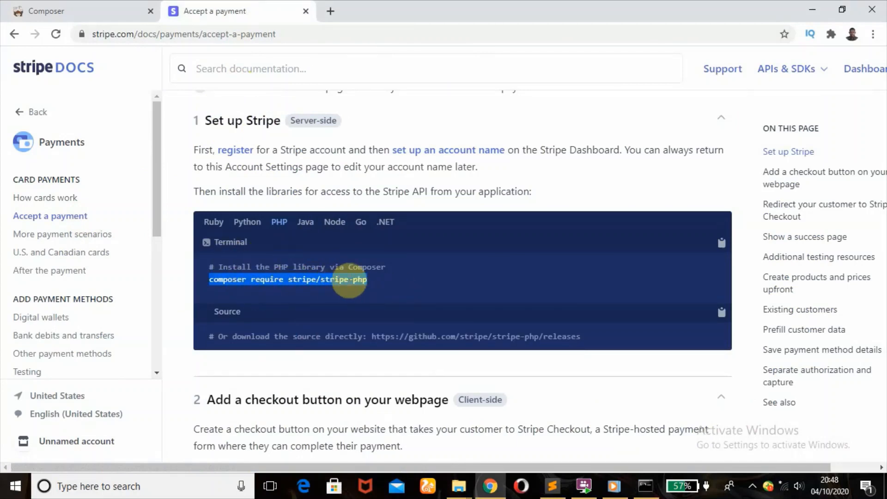
left_click(644, 486)
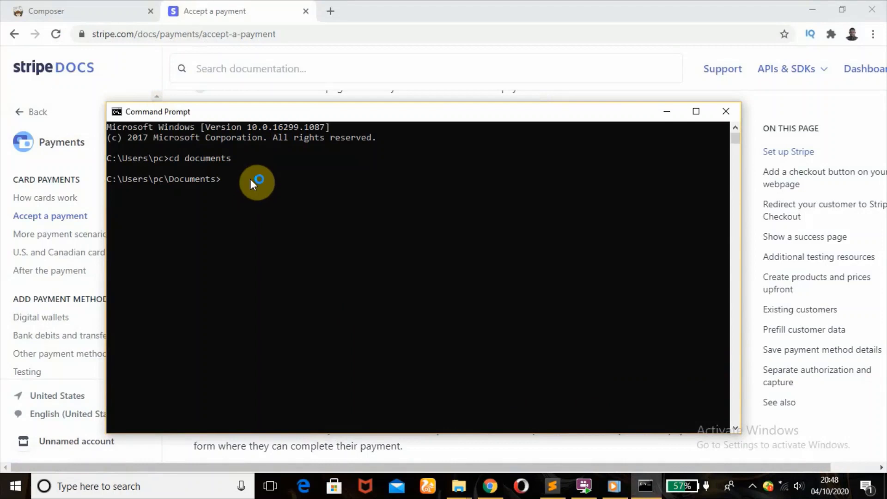
Step: Run 'composer require stripe/stripe-php' in Documents, installing stripe/stripe-php v7.57.0
type("composer require stripe/stripe-php")
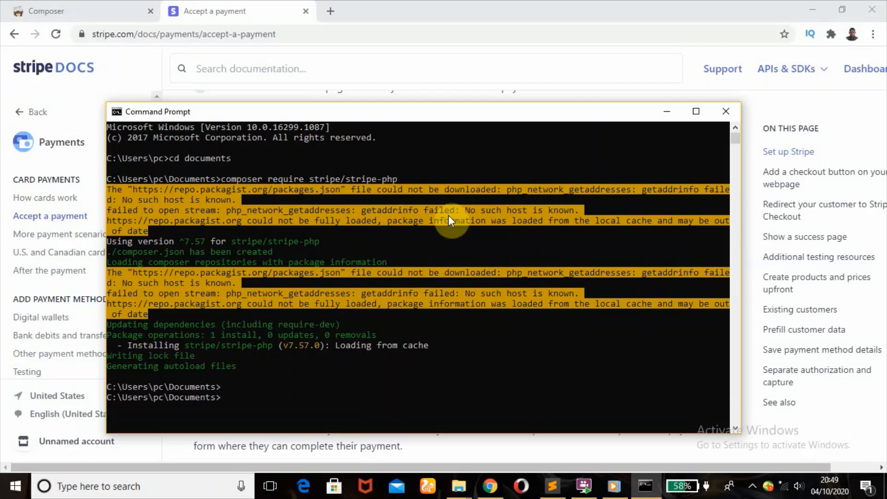
mouse_move(399, 242)
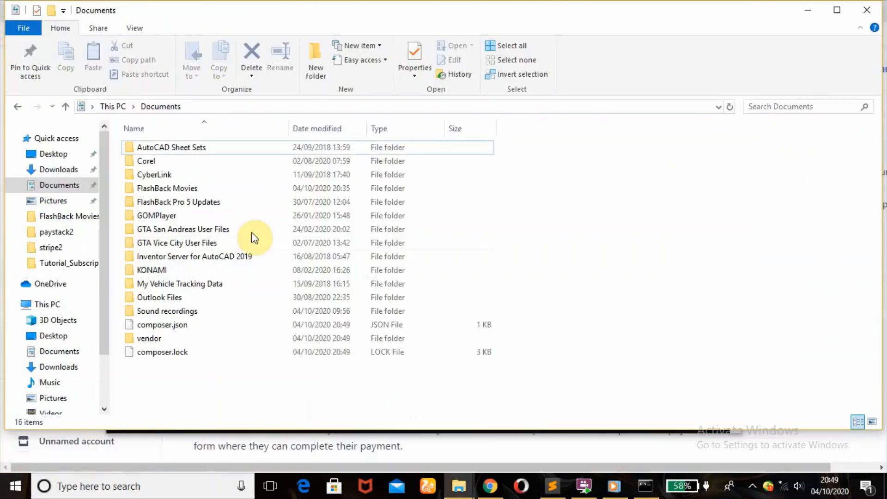
Step: Delete composer.json and composer.lock, keep the vendor folder, then return to Stripe Docs
left_click(149, 338)
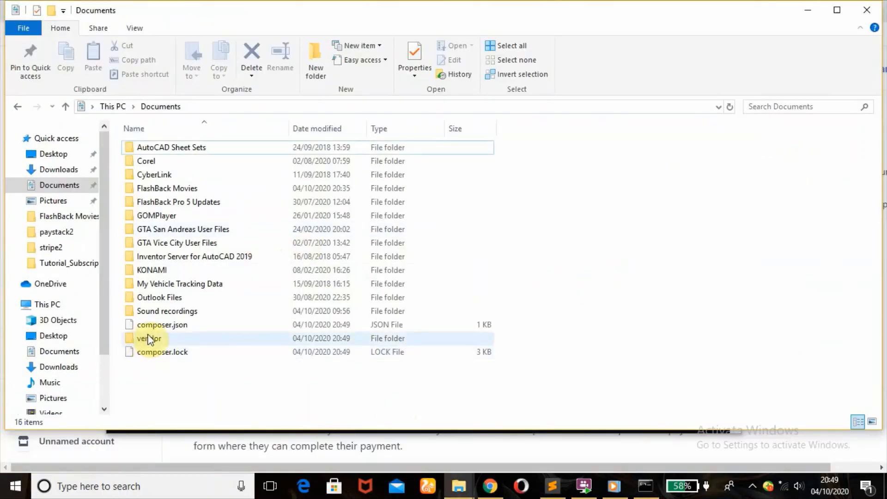
mouse_move(162, 325)
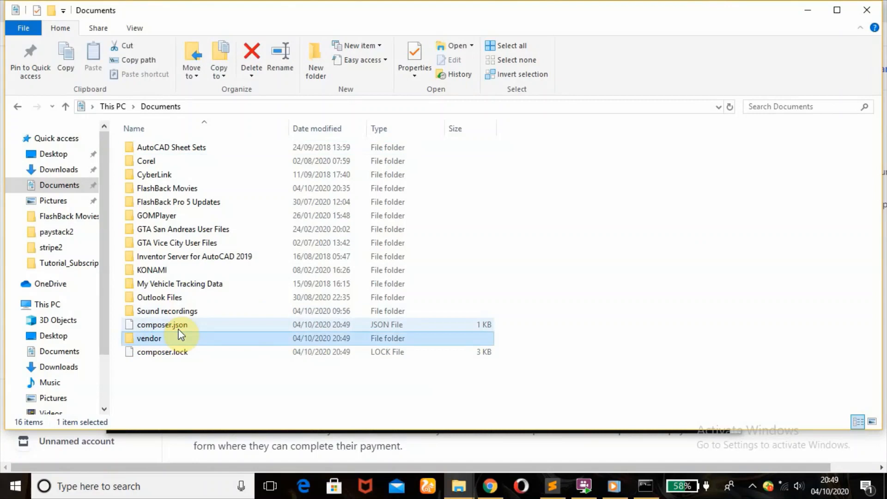
left_click(162, 324)
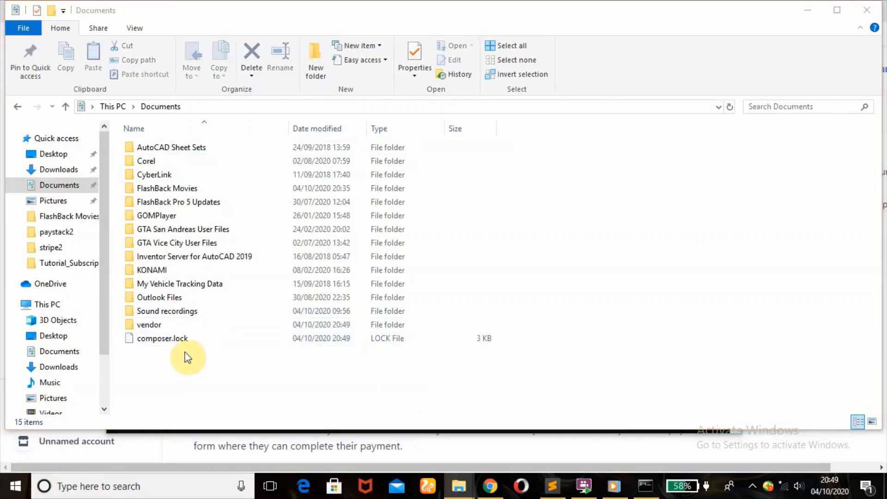
left_click(149, 324)
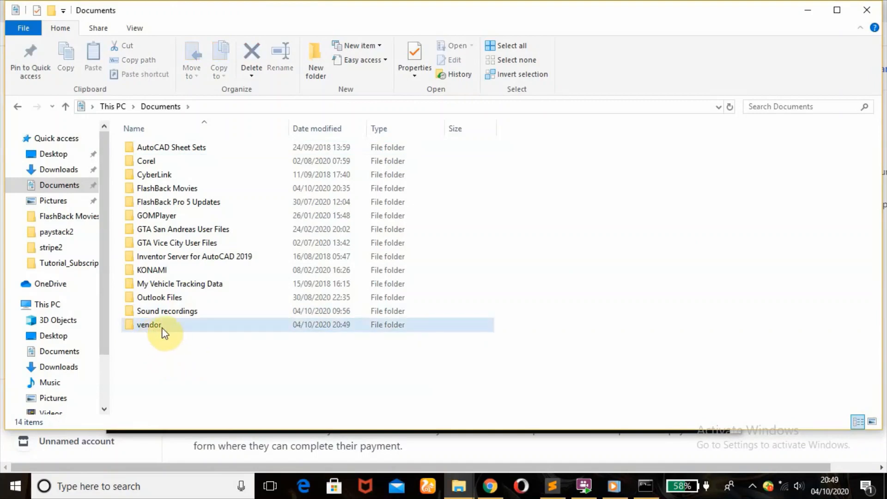
left_click(149, 325)
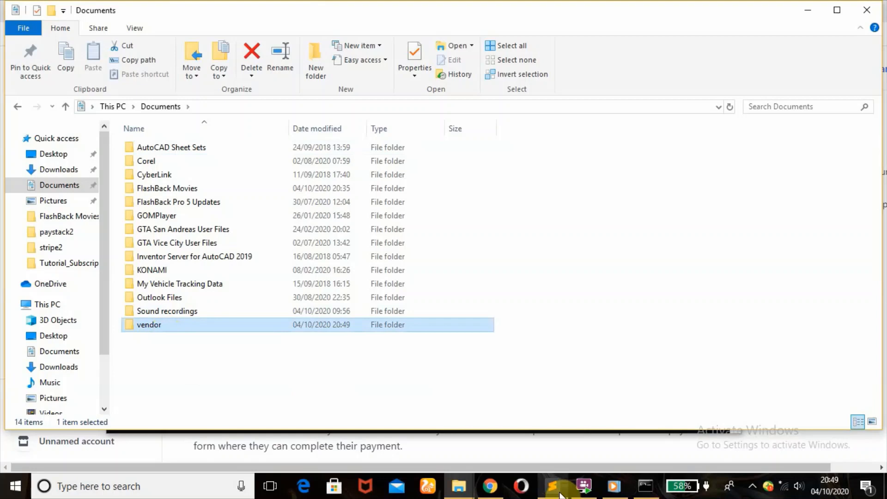
left_click(489, 486)
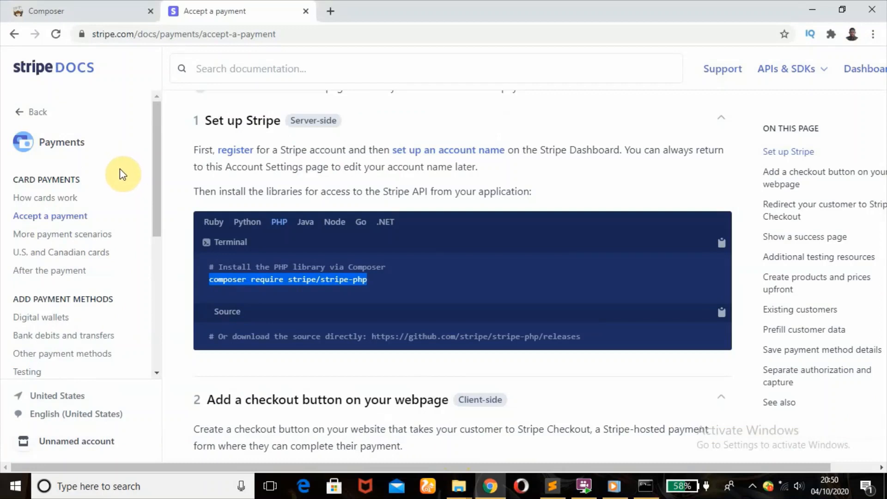
mouse_move(115, 159)
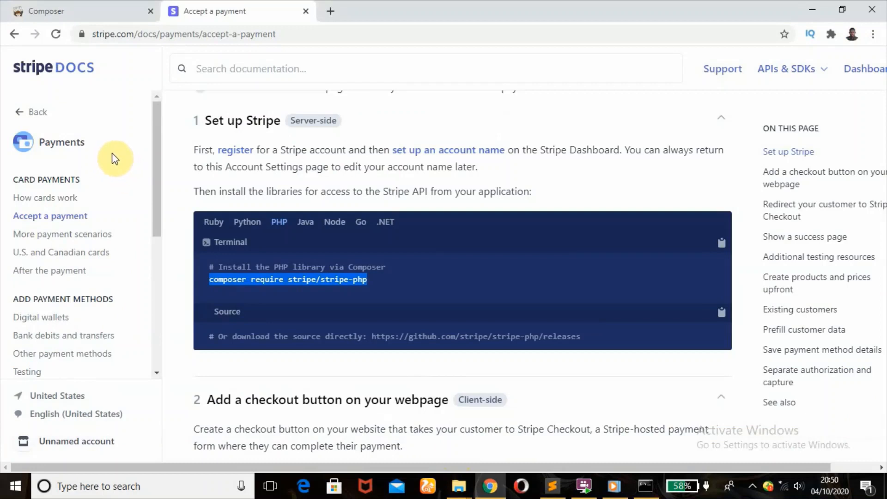
mouse_move(119, 154)
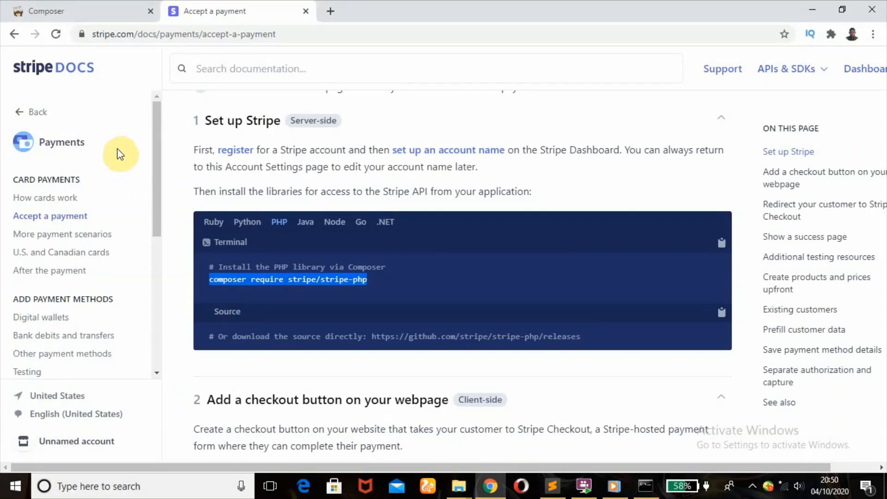